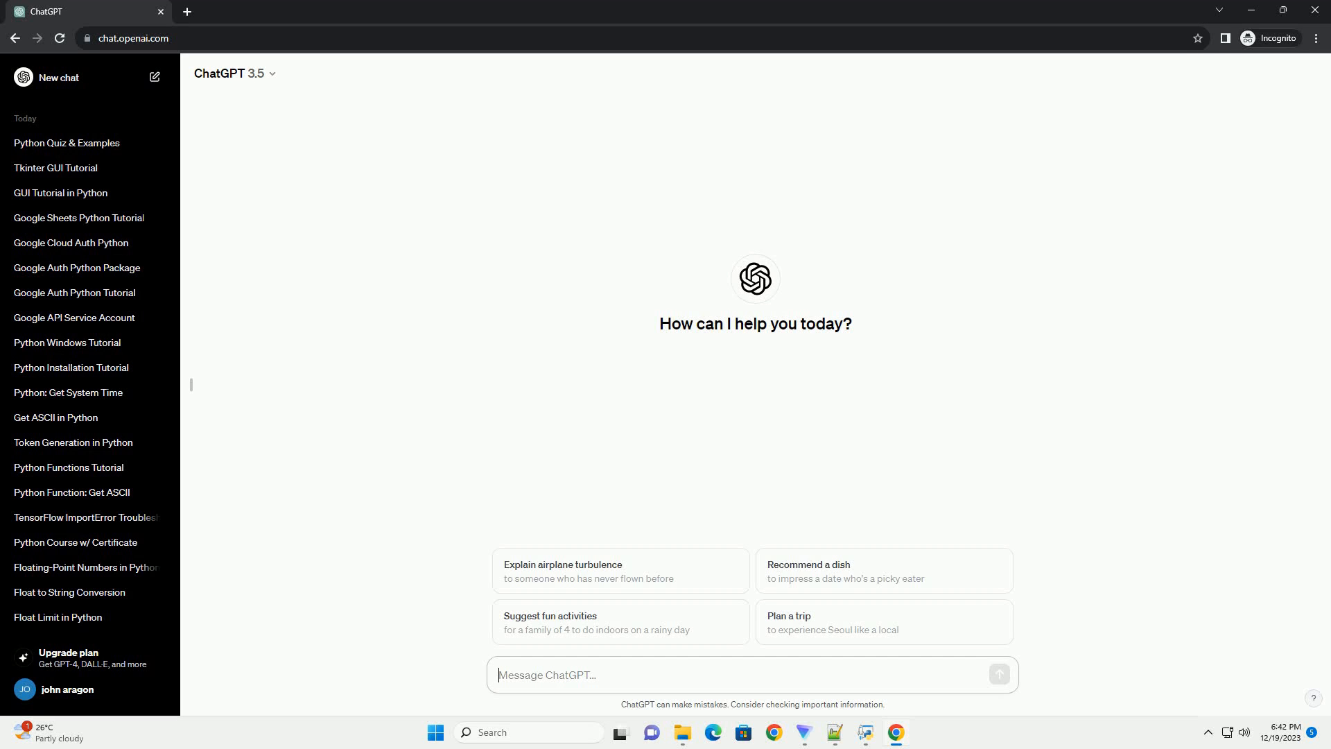
# Step: Submit the prompt requesting a Python for data science quiz with answers and code examples
pyautogui.press('Return')
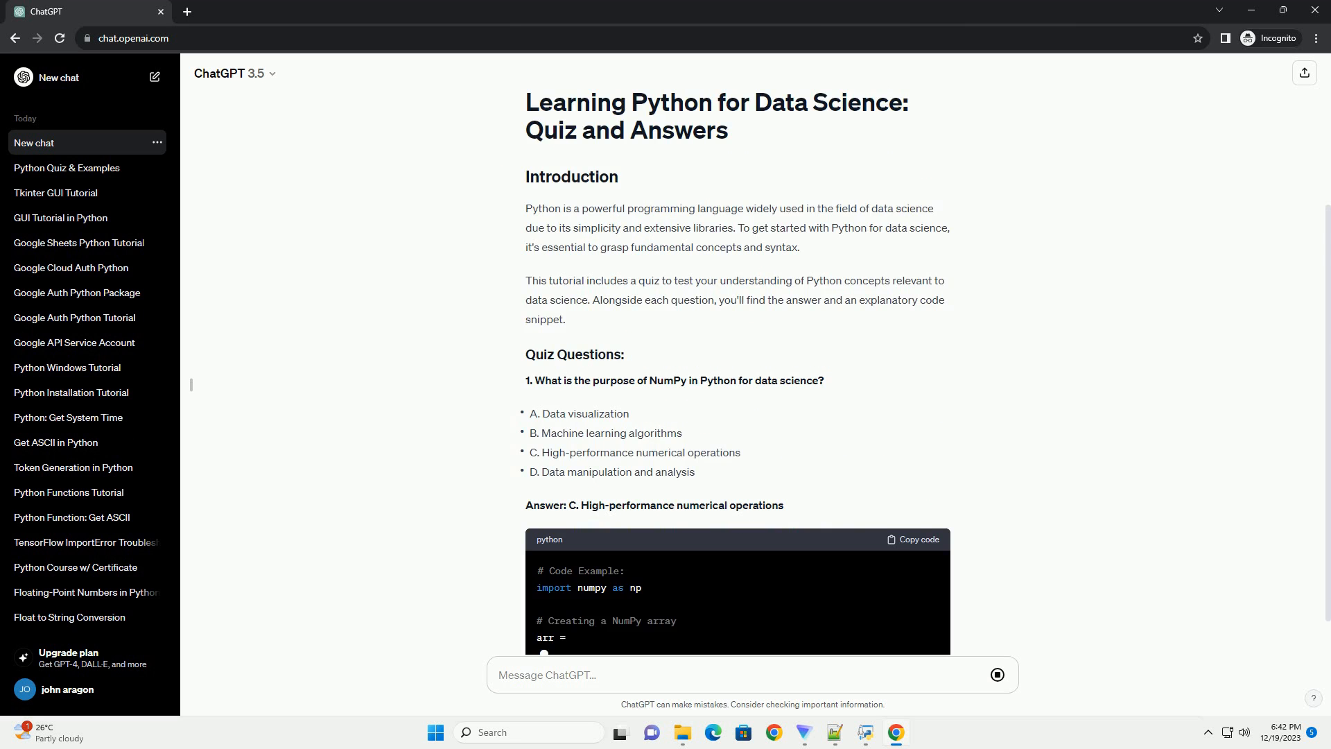
# Step: Scroll through the generating NumPy, Pandas and Matplotlib questions, answers and code snippets
pyautogui.scroll(-3)
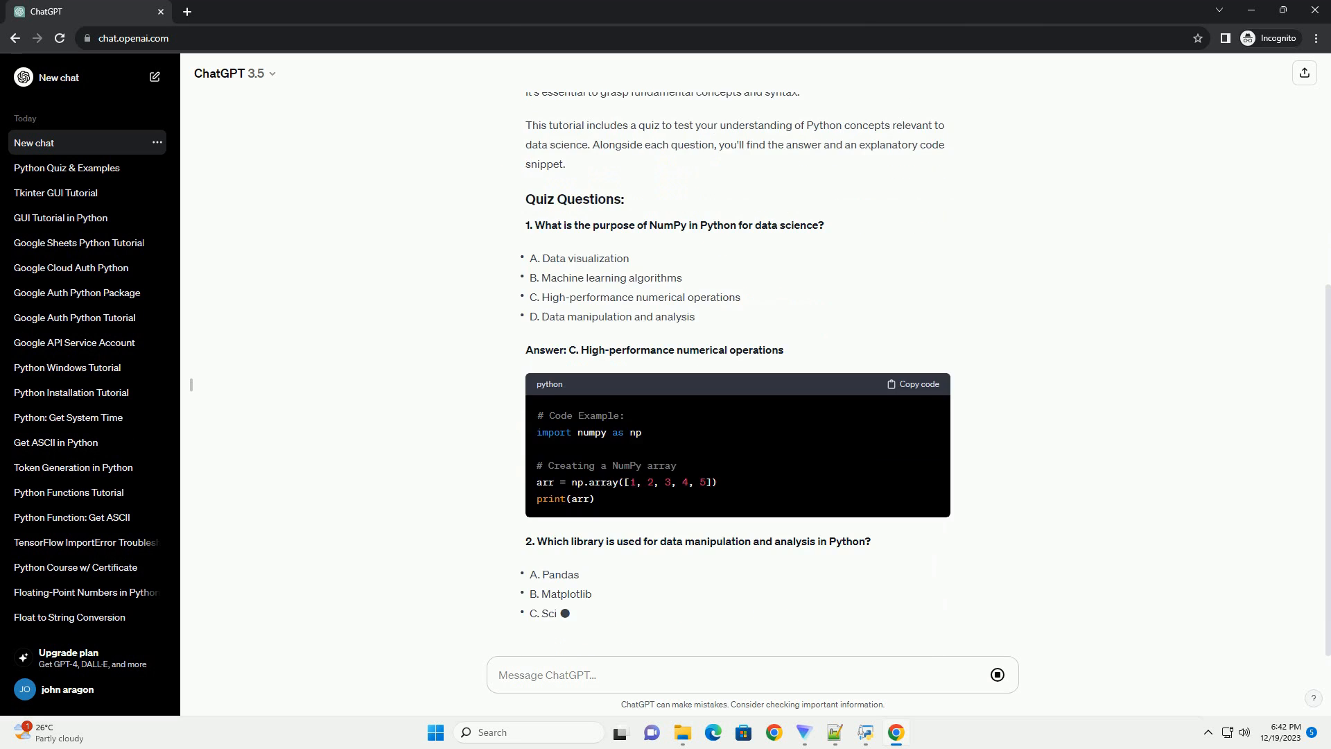
pyautogui.scroll(-3)
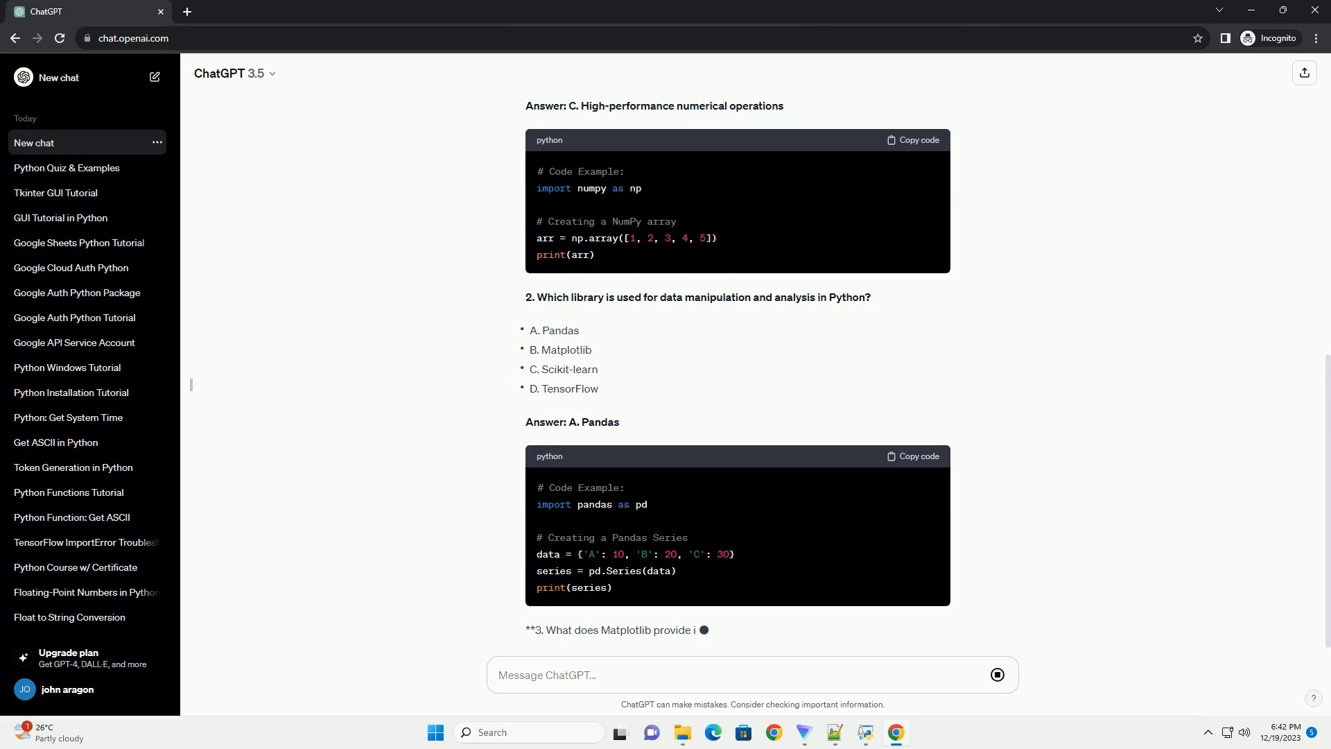
pyautogui.scroll(-3)
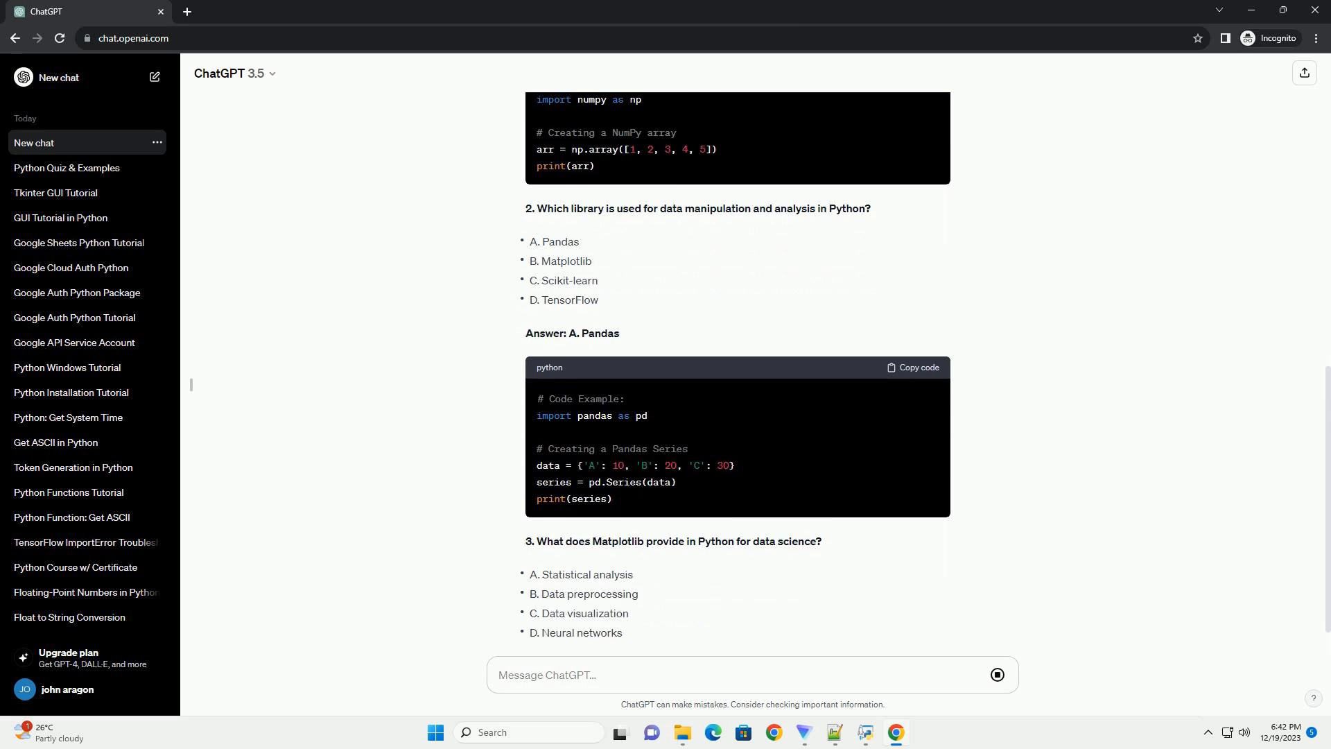
pyautogui.scroll(-3)
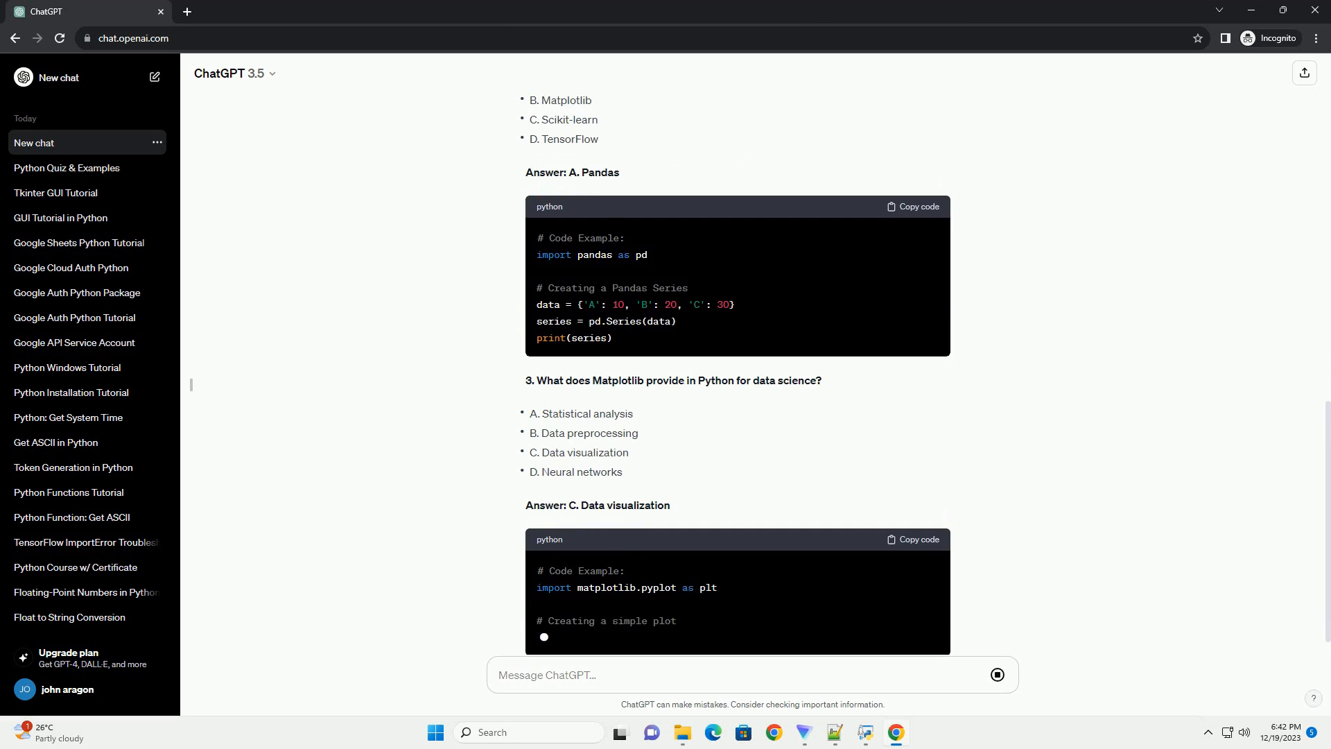
pyautogui.scroll(-3)
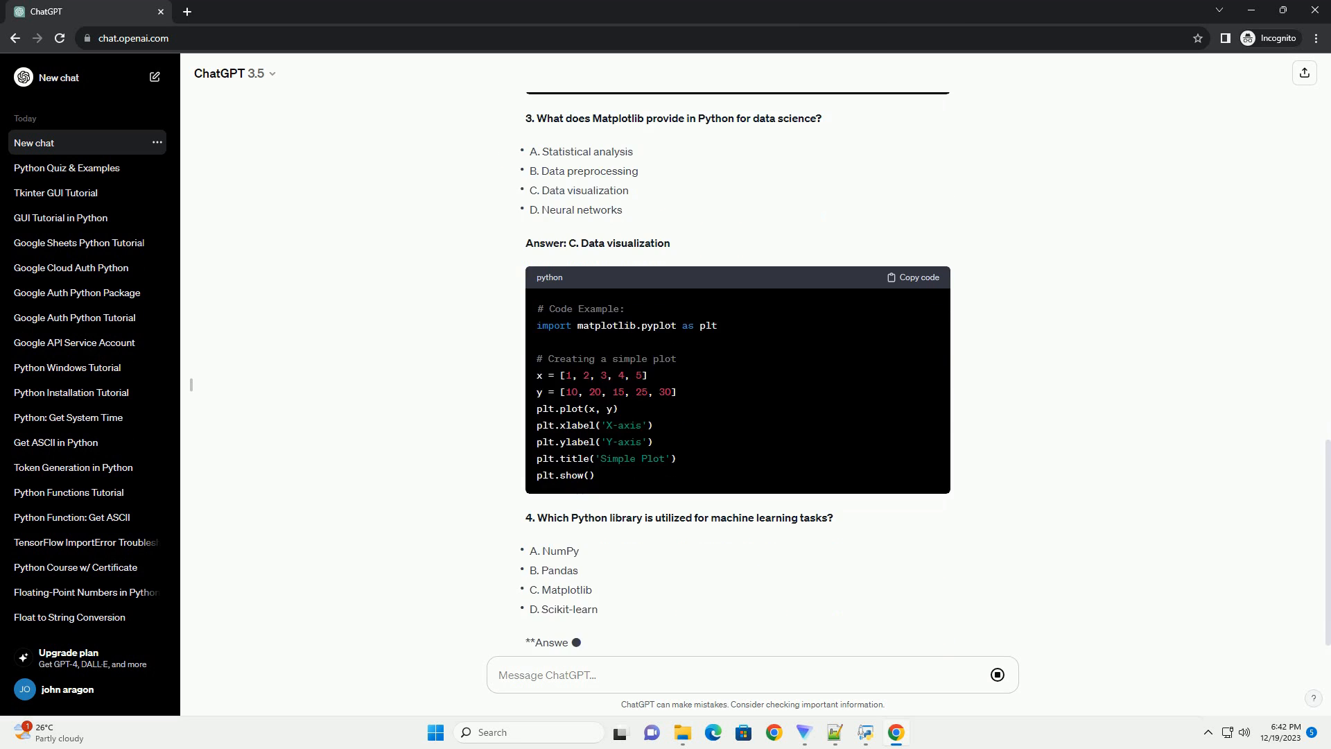
# Step: Scroll past the Scikit-learn and Jupyter Notebook answers down to the Conclusion section
pyautogui.scroll(-3)
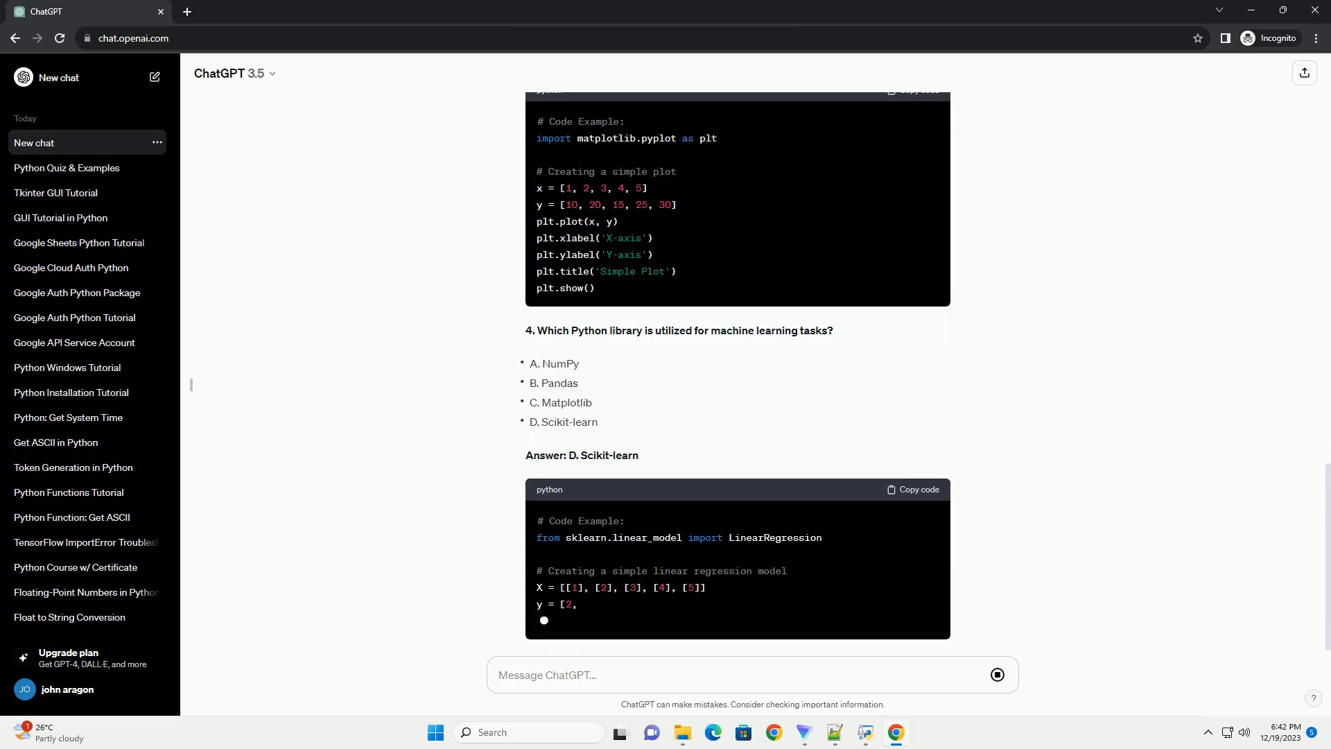
pyautogui.scroll(-3)
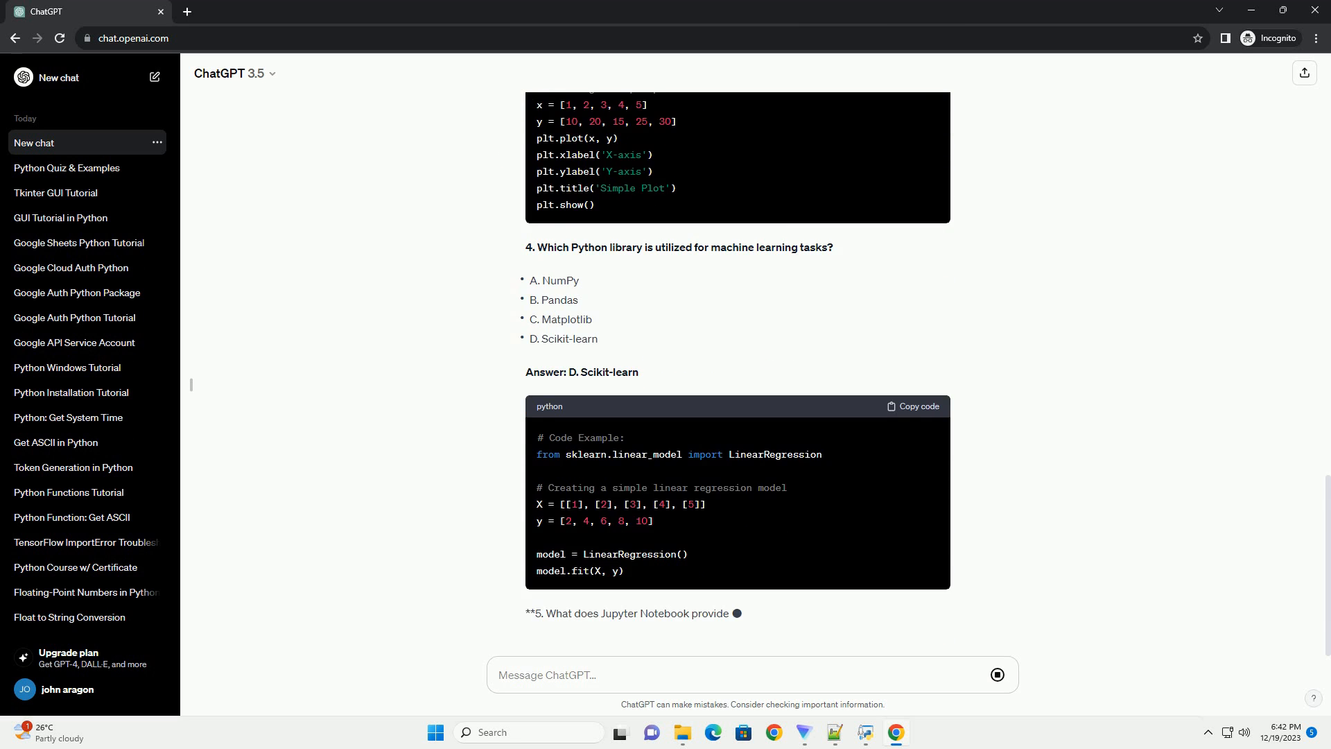
pyautogui.scroll(-3)
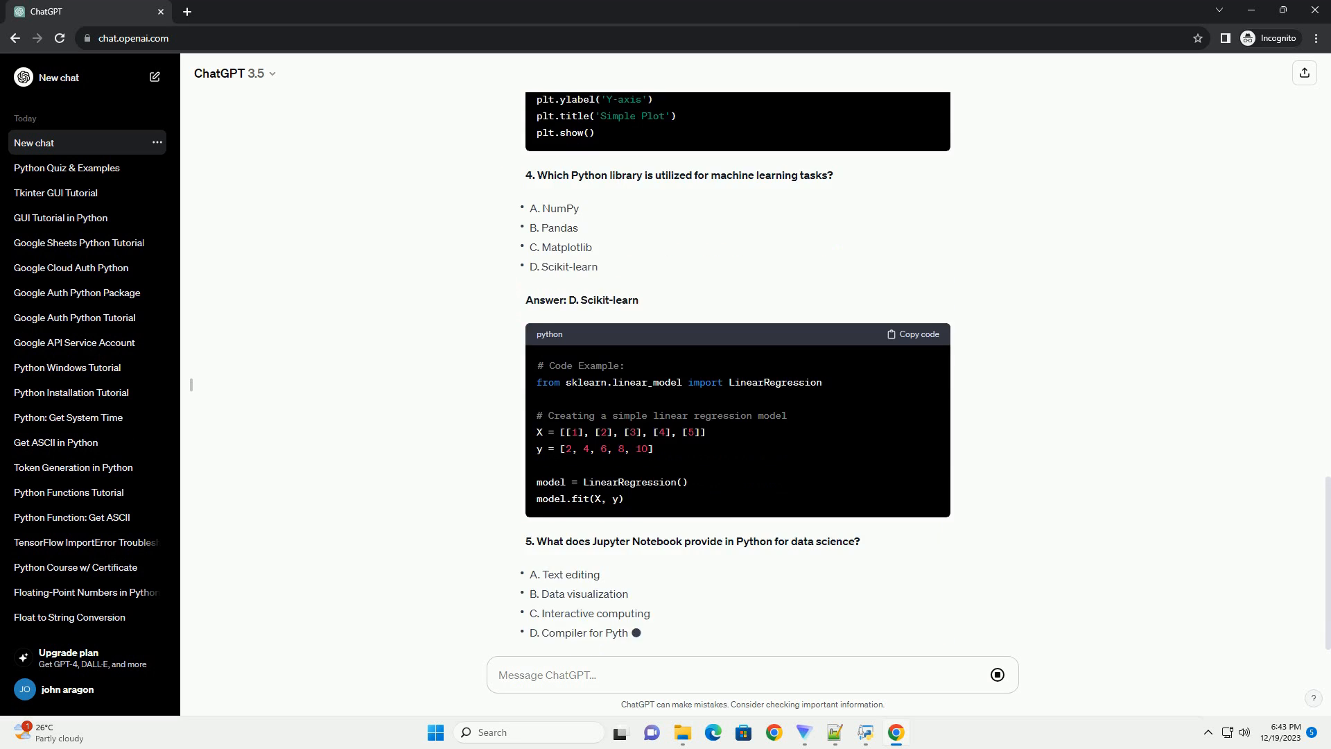
pyautogui.scroll(-3)
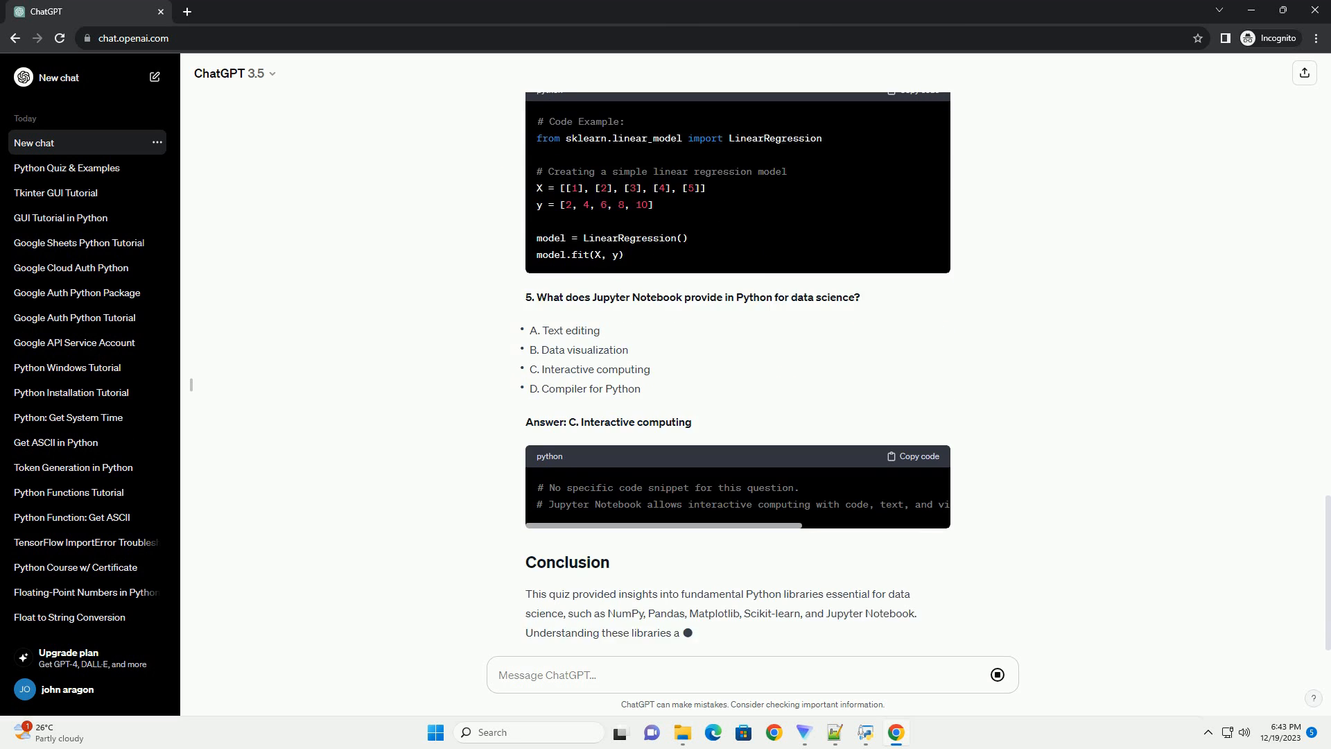
pyautogui.scroll(-3)
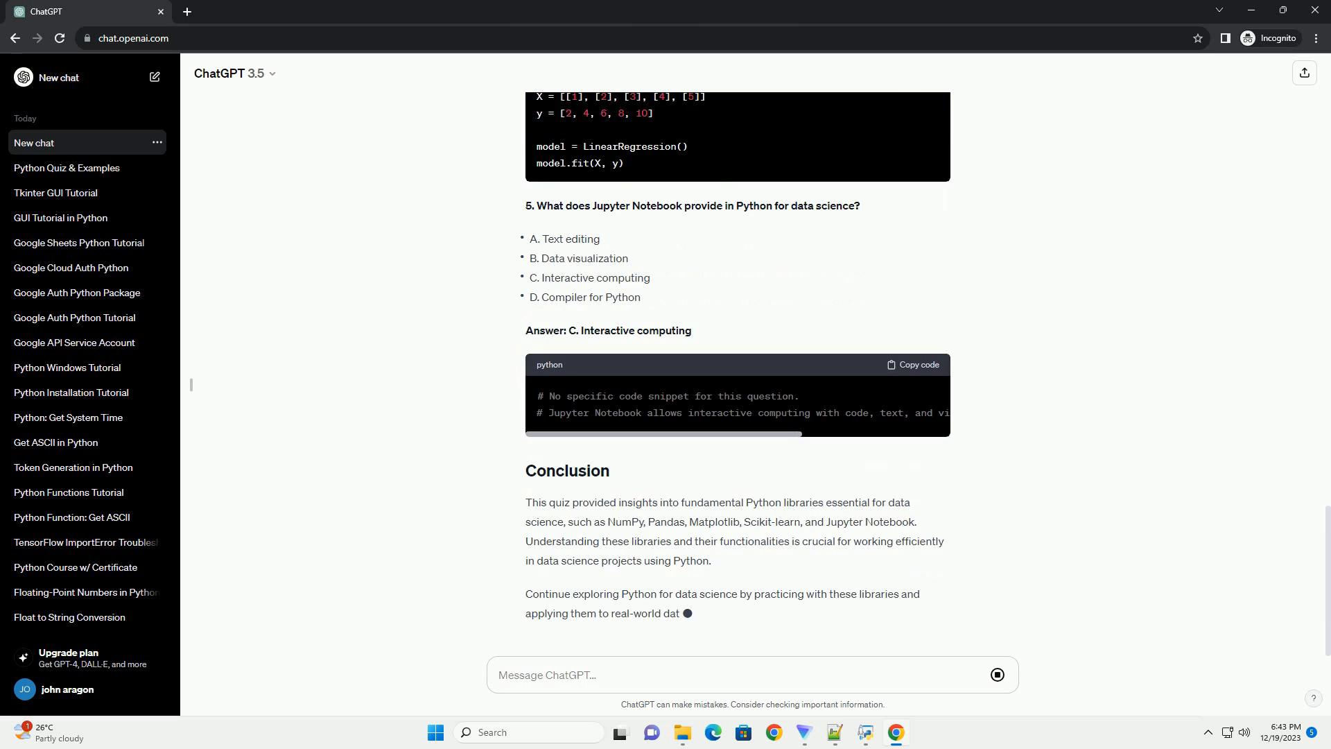
pyautogui.scroll(-3)
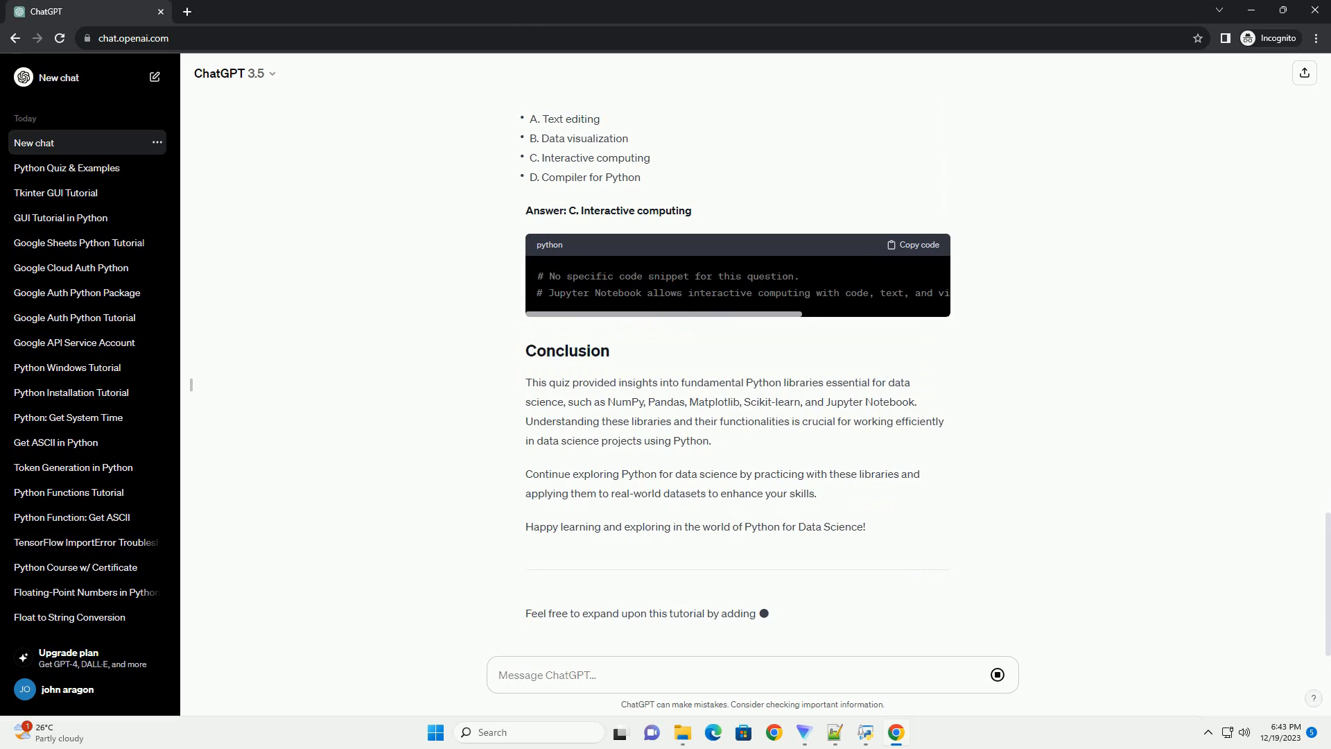